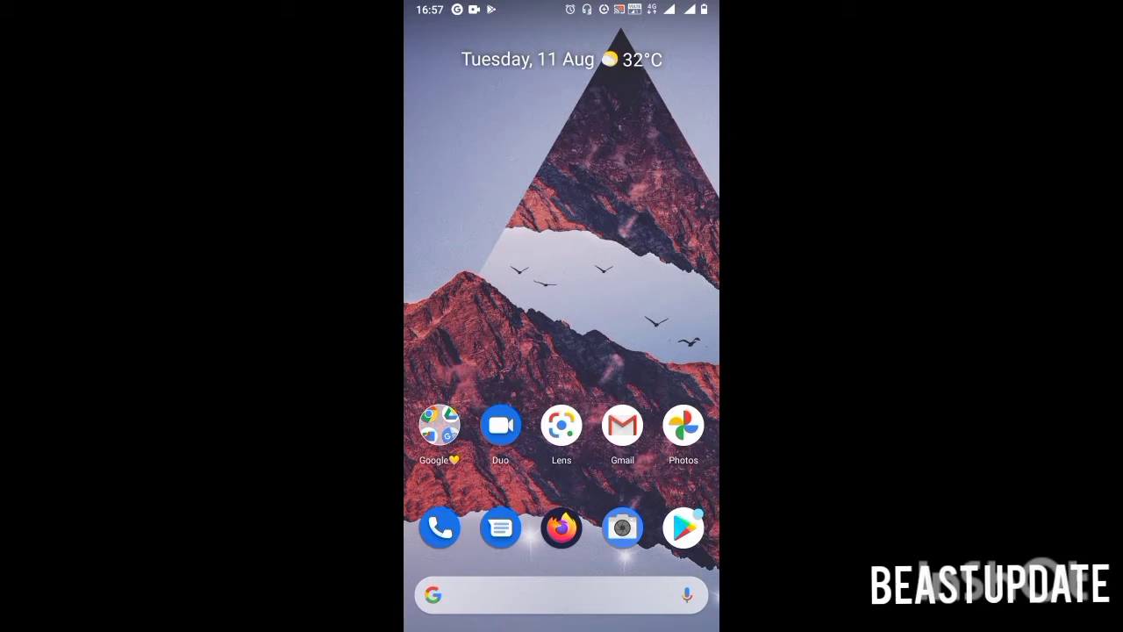
- Search the Play Store for 'clock' and open the Clock by Google LLC listing
click(682, 526)
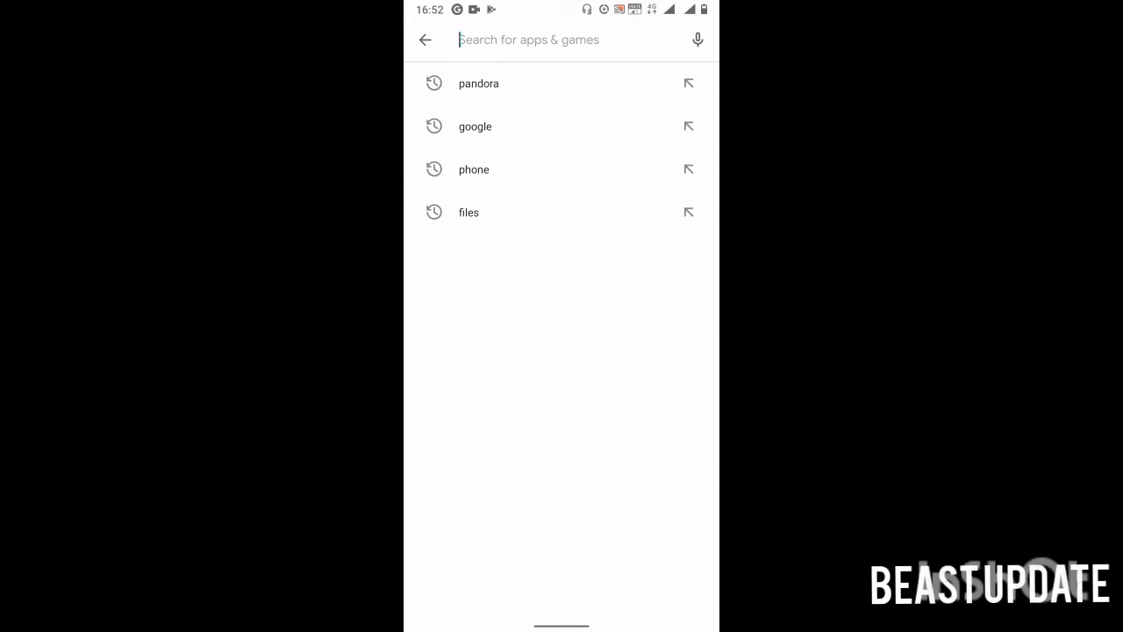
text(clock)
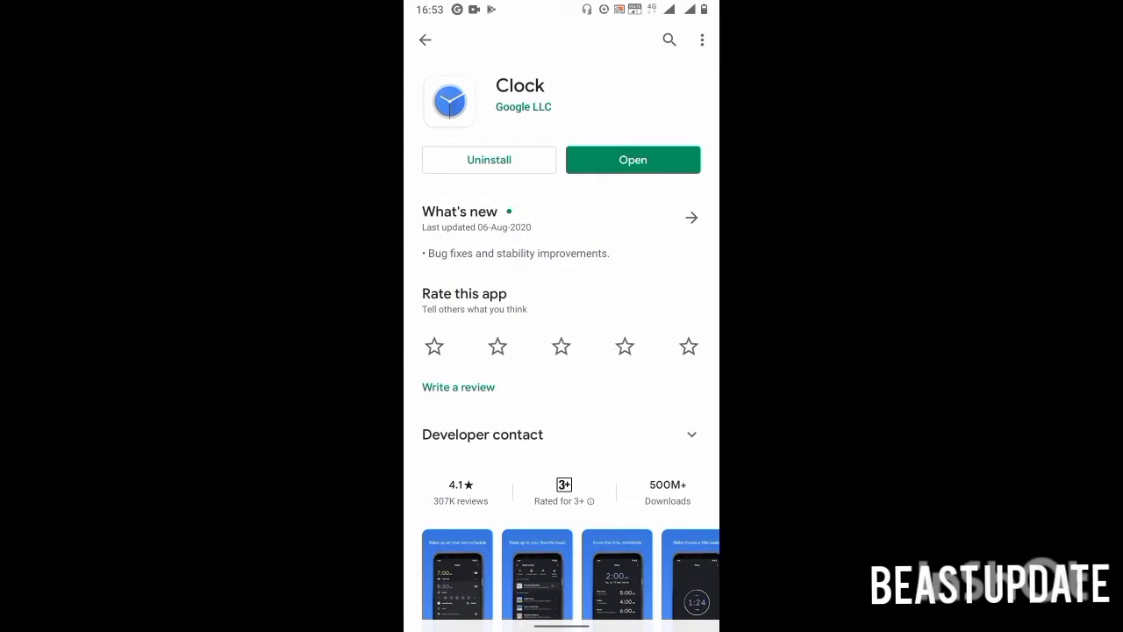
- Launch Clock, set bedtime to 00:00 in the Bedtime tab and switch the schedule on
click(632, 160)
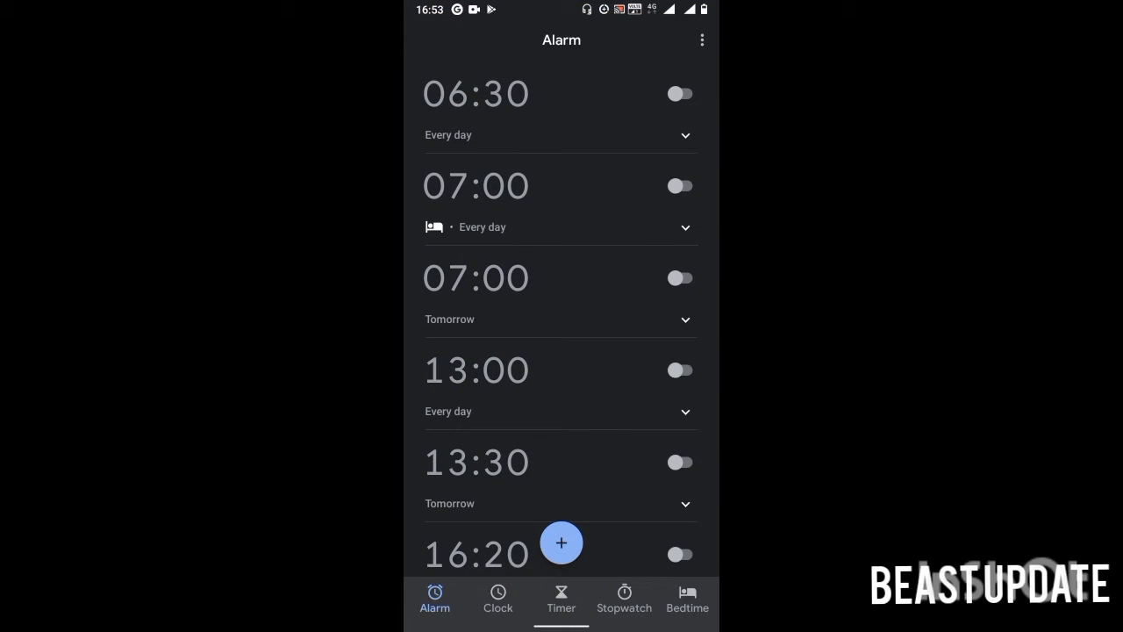
click(688, 599)
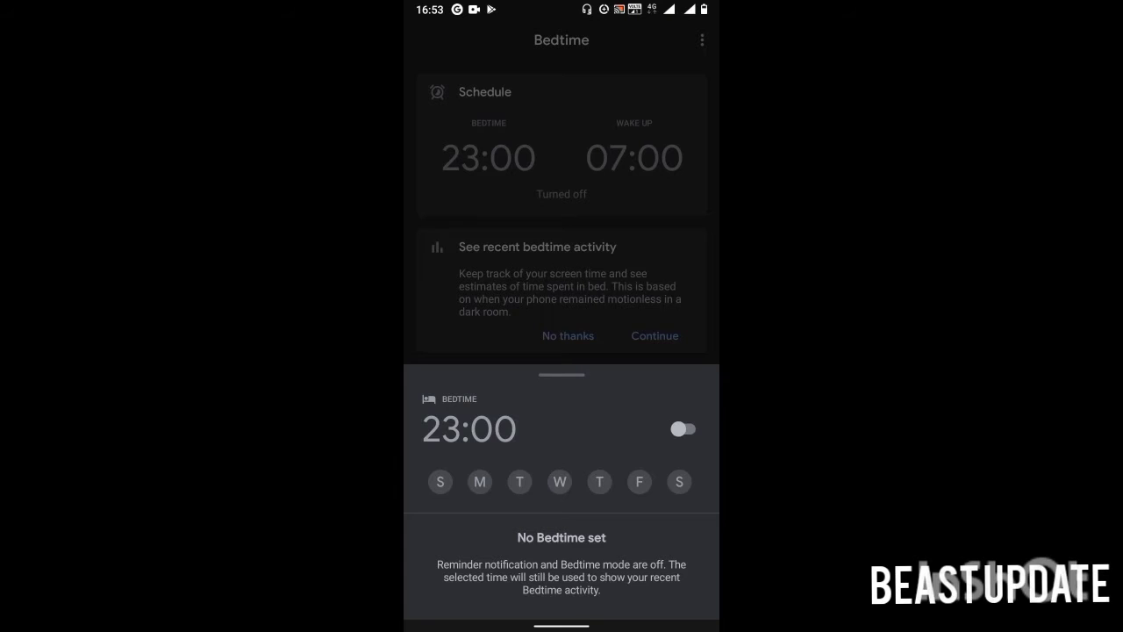
click(469, 429)
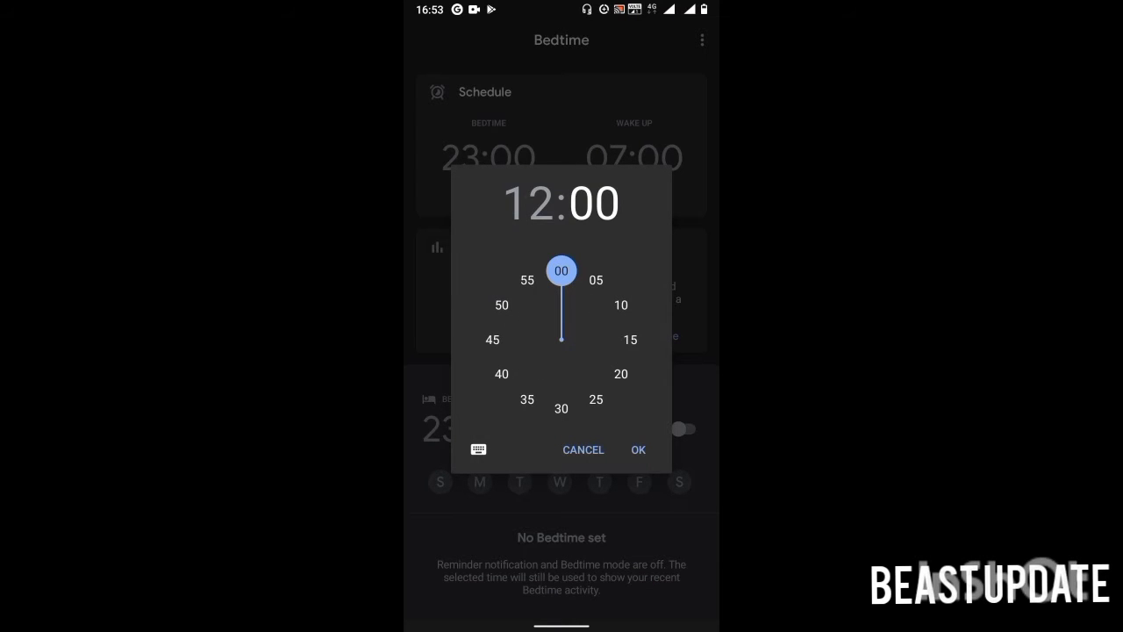
click(478, 450)
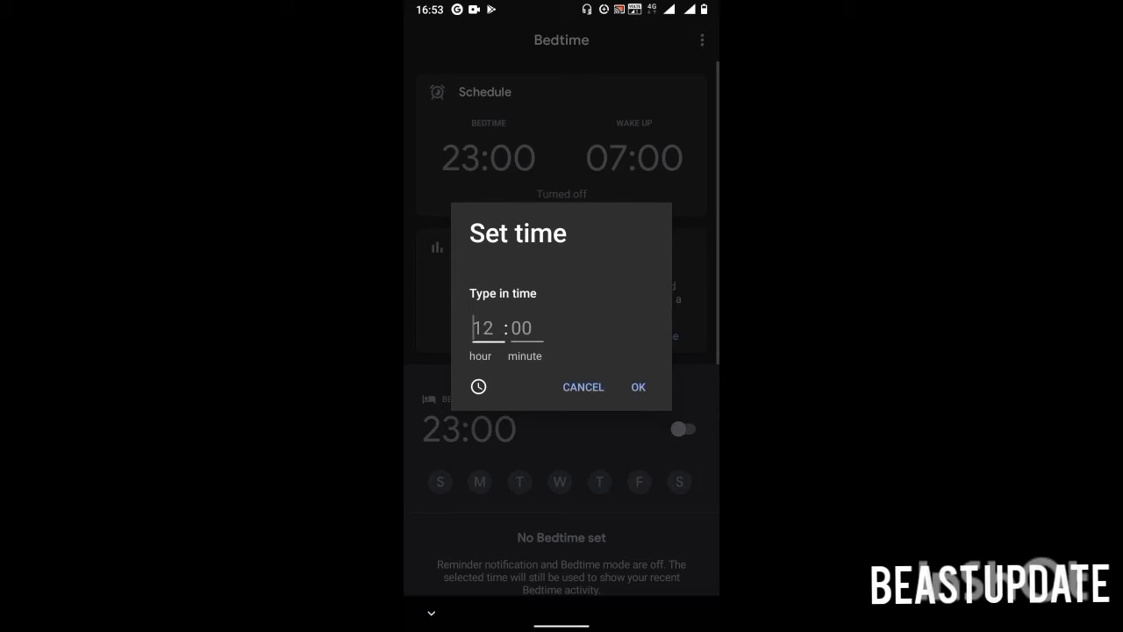
click(484, 327)
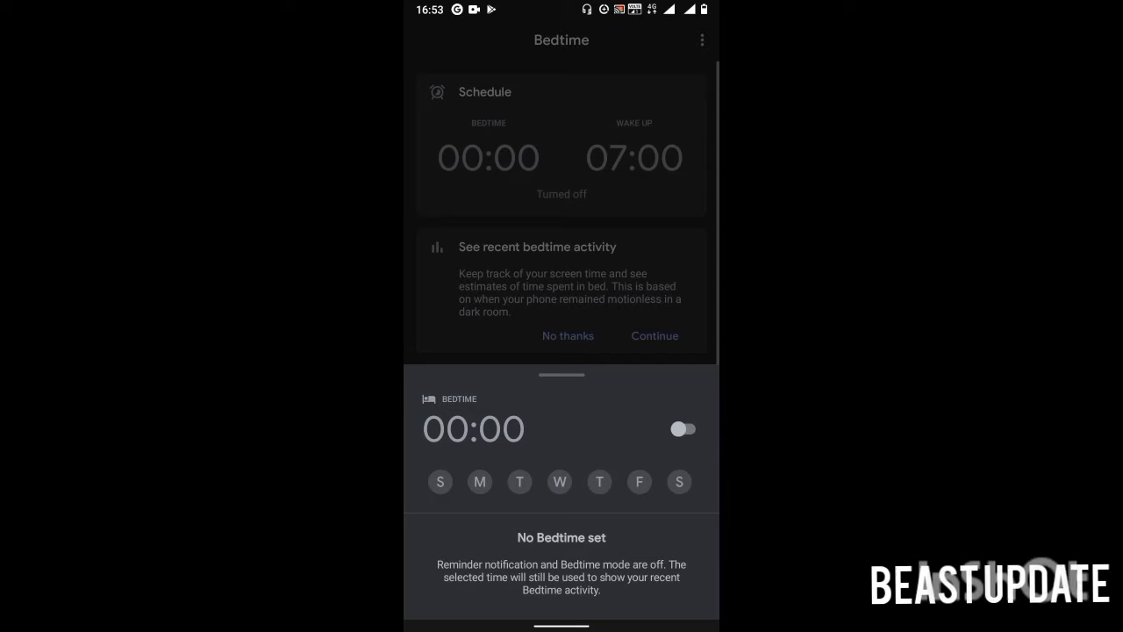
click(683, 429)
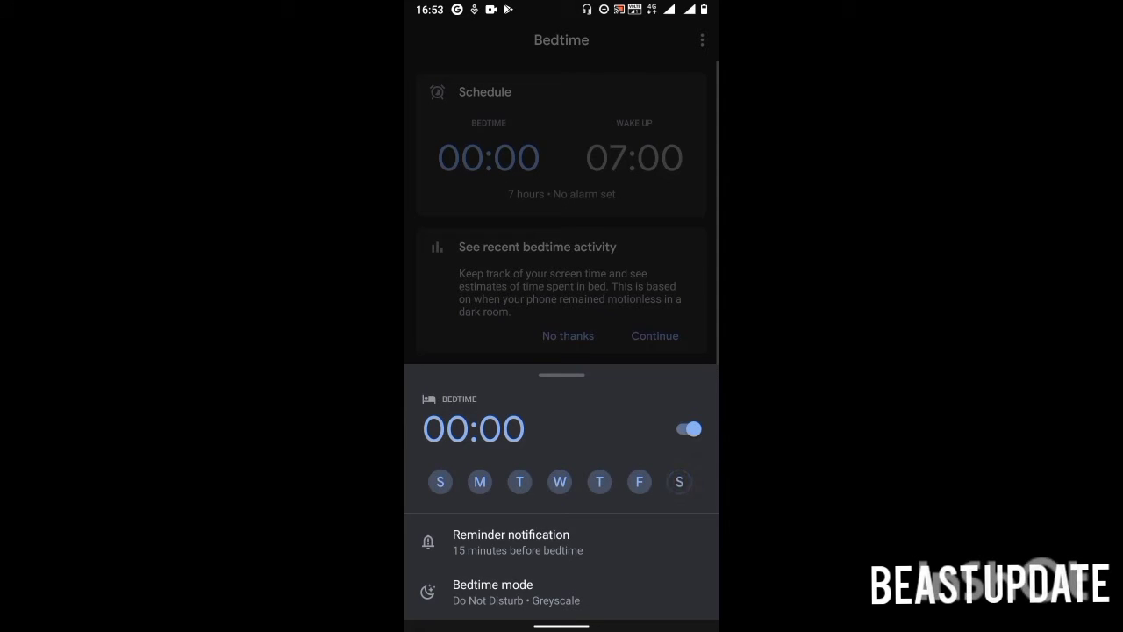
- Keep the reminder notification at 15 minutes before bedtime and collapse the bedtime sheet
click(511, 541)
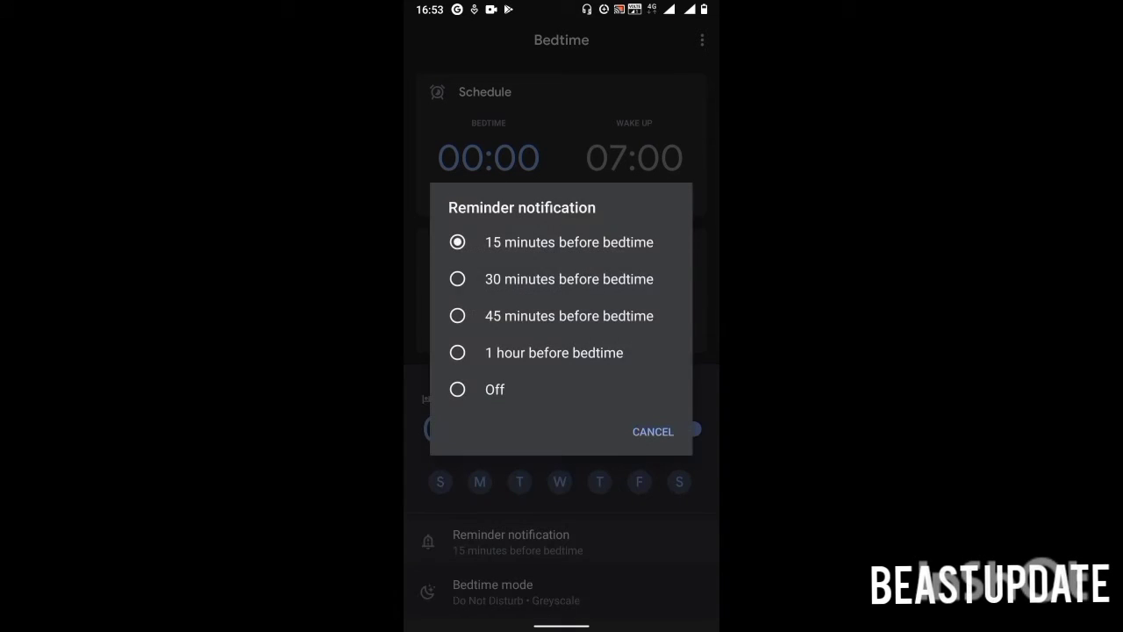
click(653, 431)
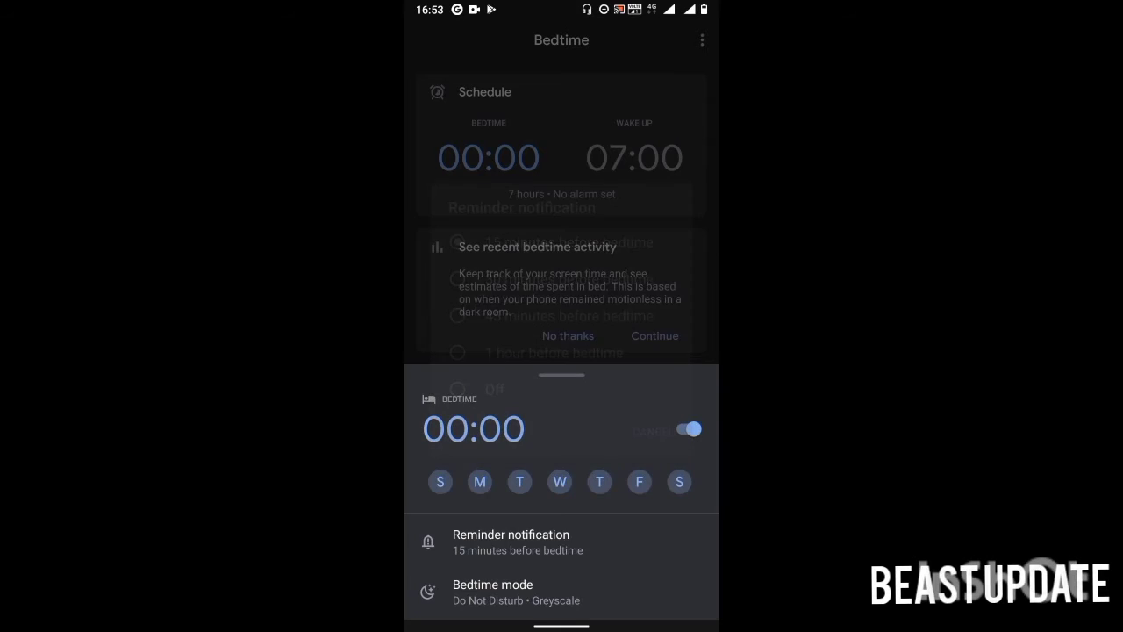
click(492, 584)
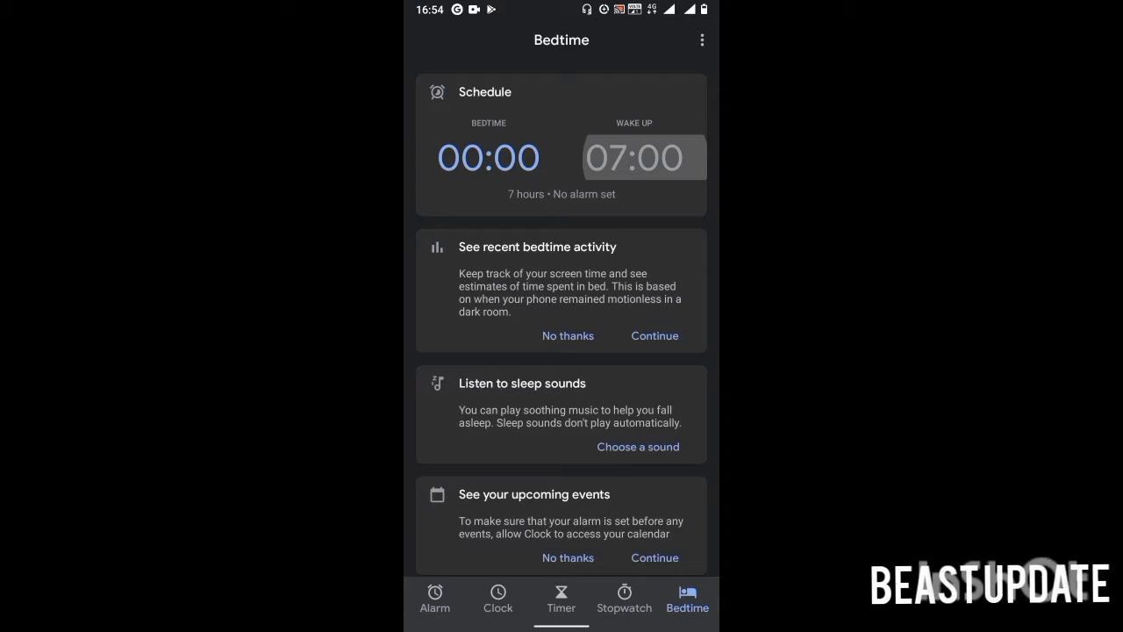
- Set the wake-up alarm to 05:00, then browse the Sounds and Spotify alarm sound tabs
click(634, 157)
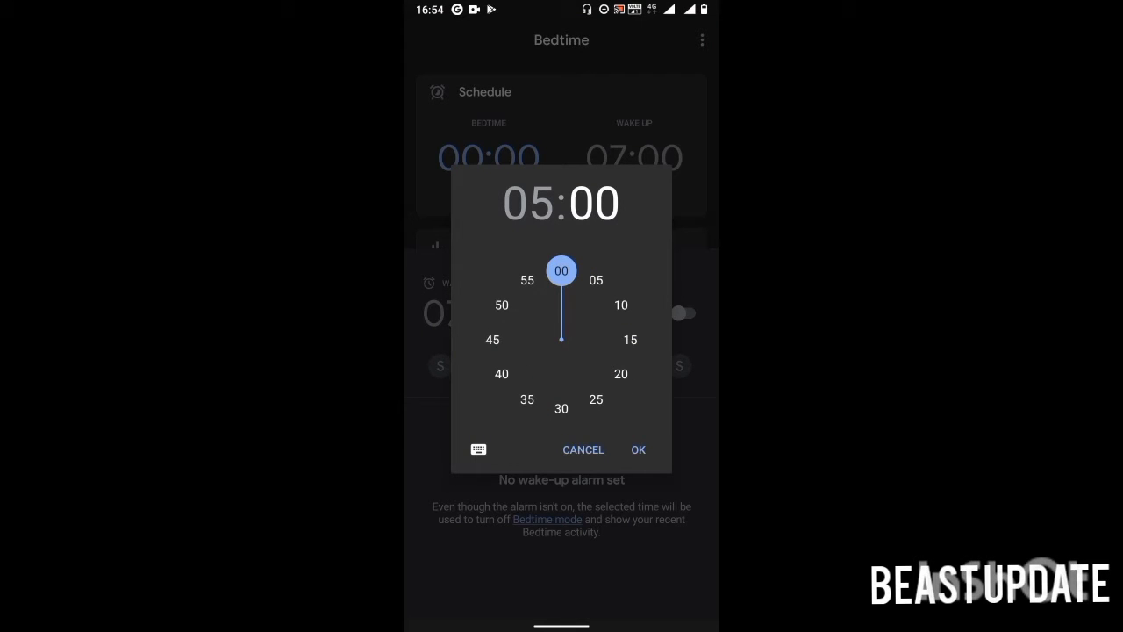
click(638, 450)
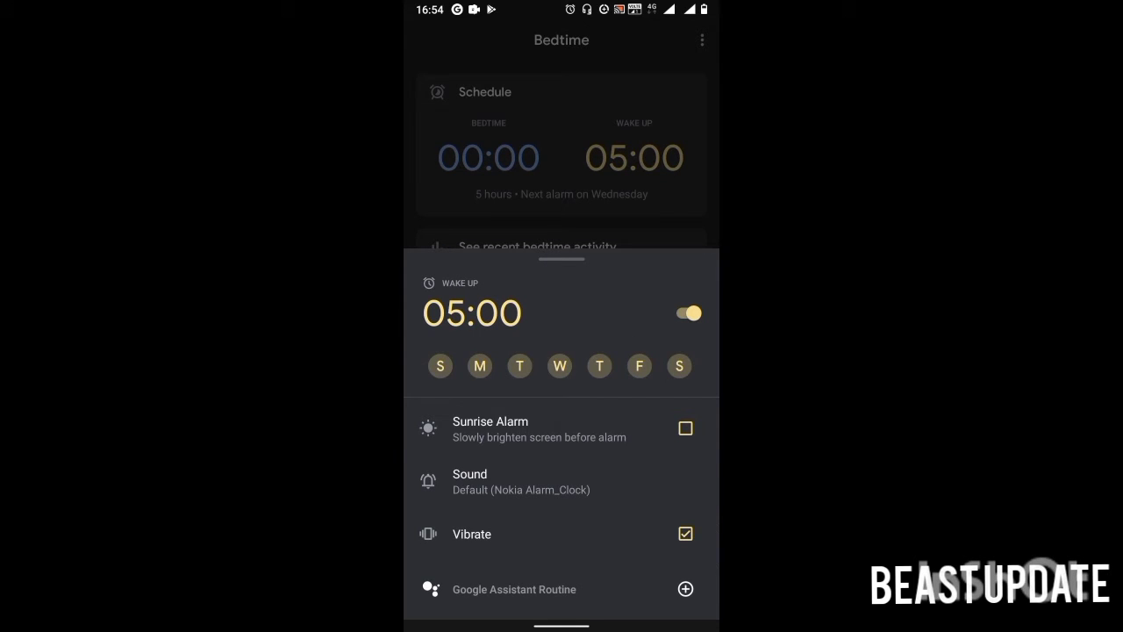
click(470, 482)
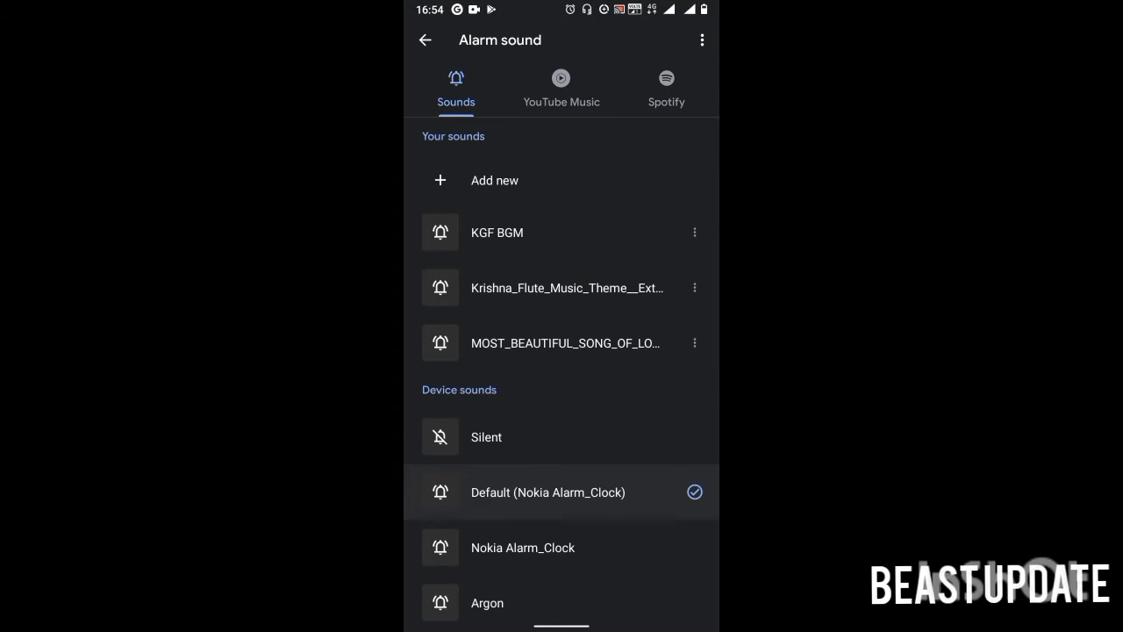
click(666, 88)
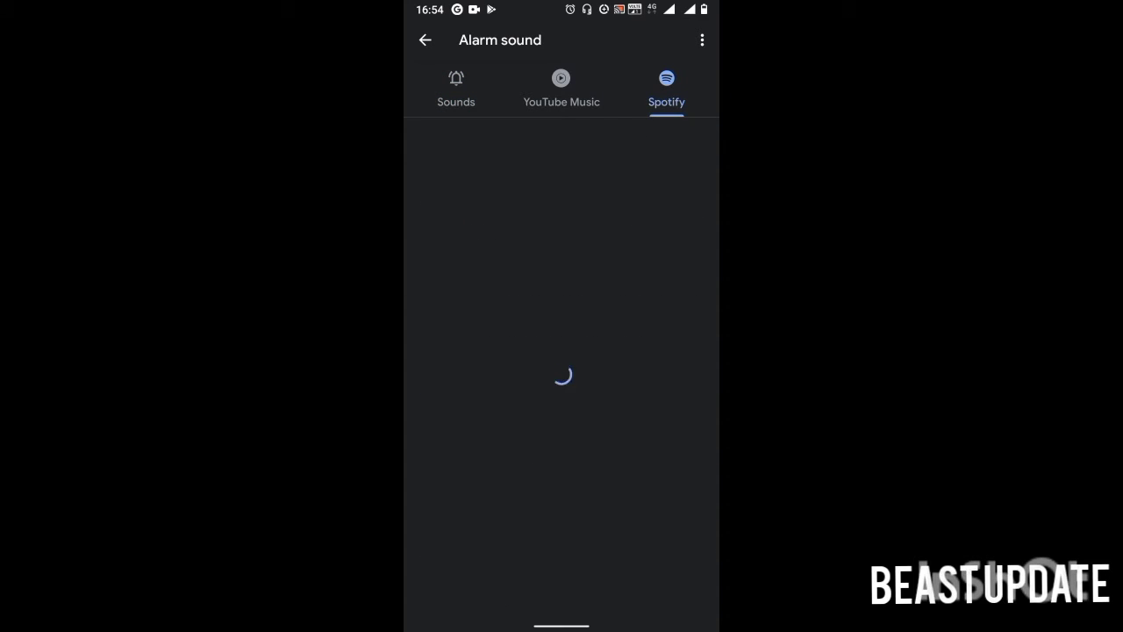
click(455, 87)
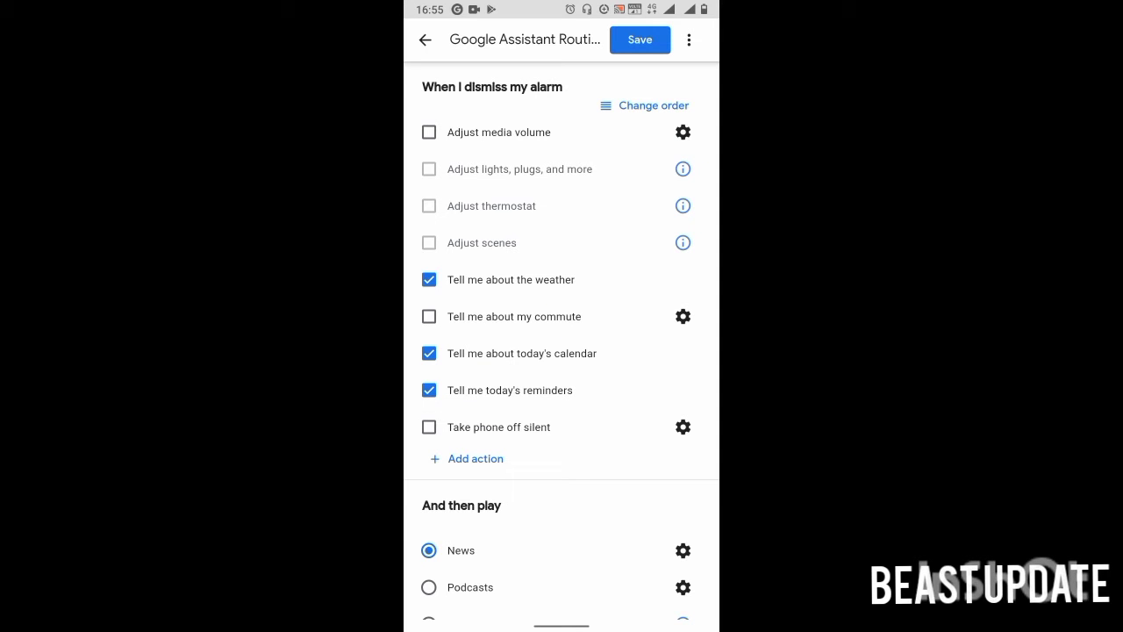
- Add 'Tell me about my commute' to the alarm-dismiss routine, staying on the page, and save
scroll(down, 3)
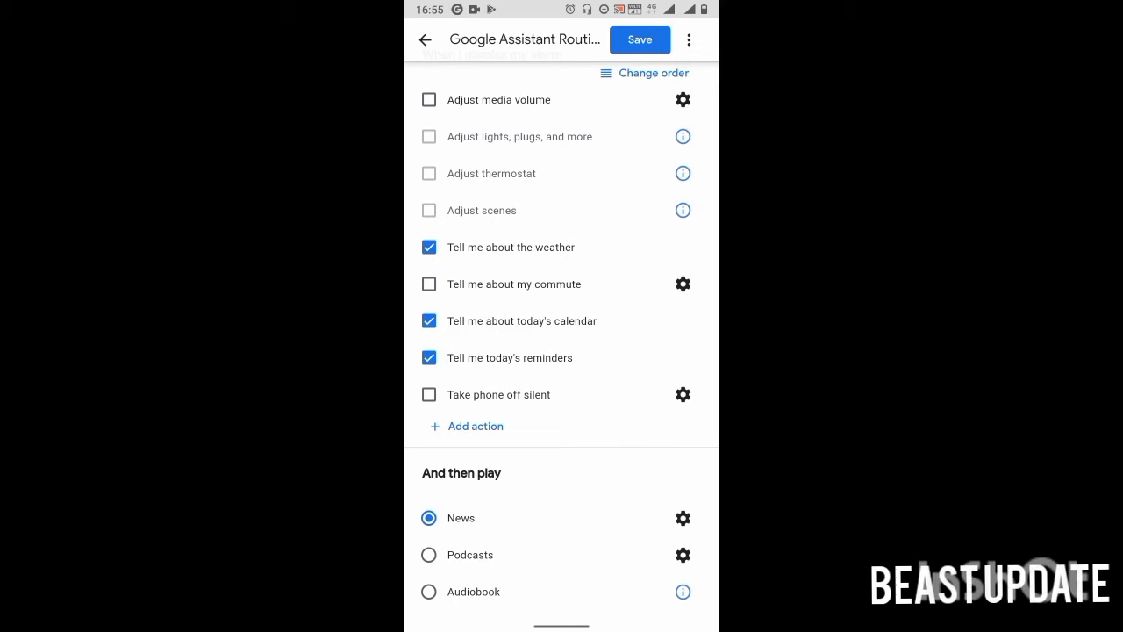
click(426, 39)
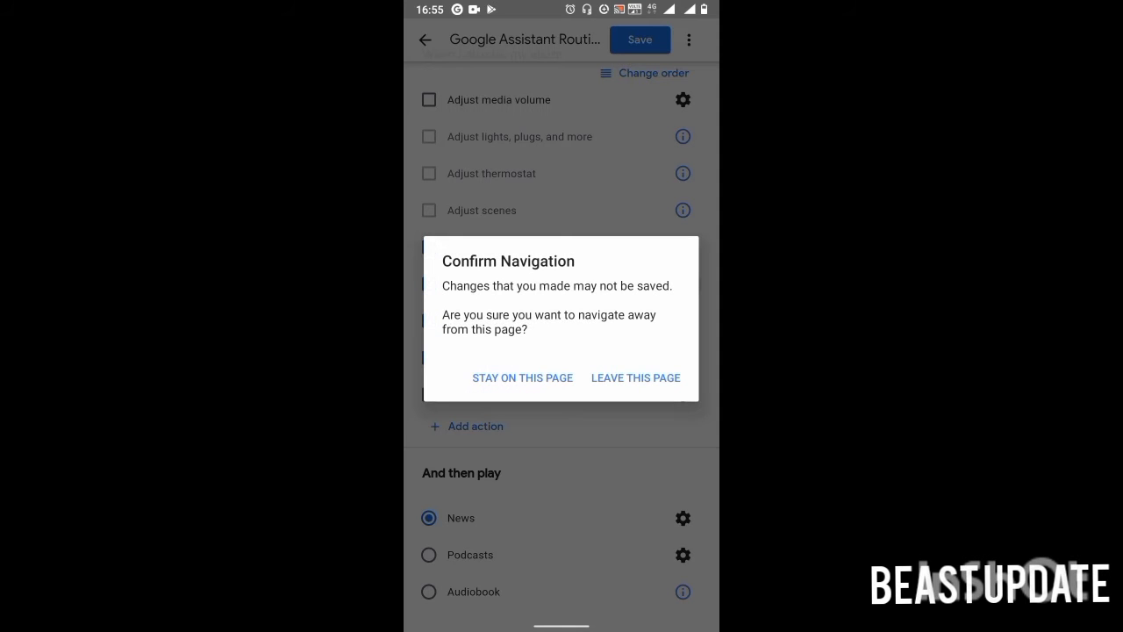
click(523, 377)
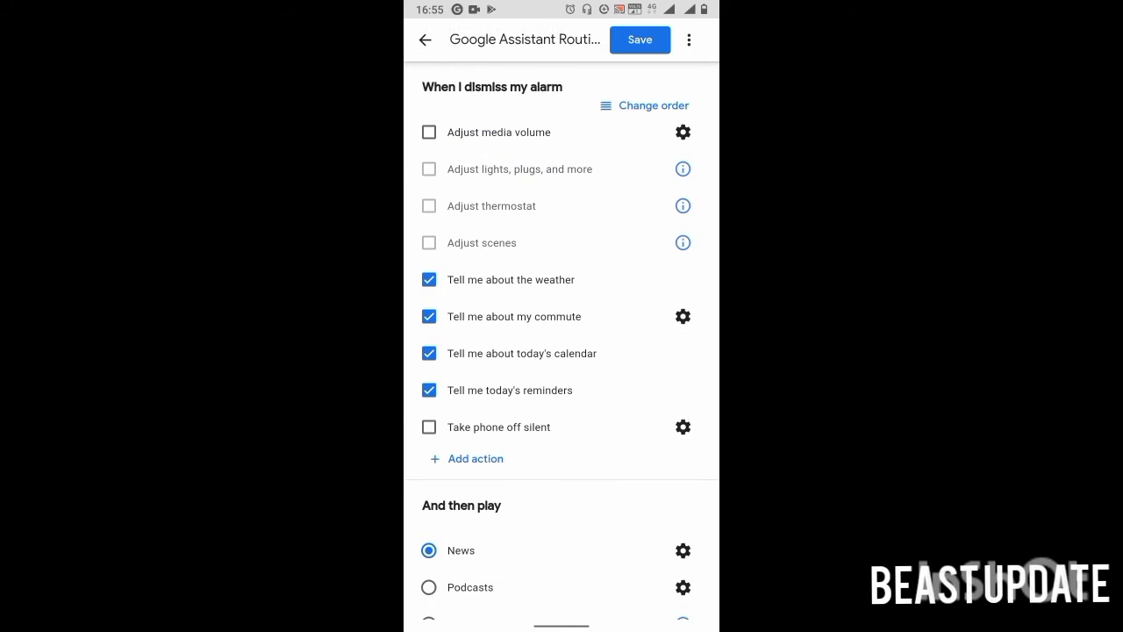
click(639, 39)
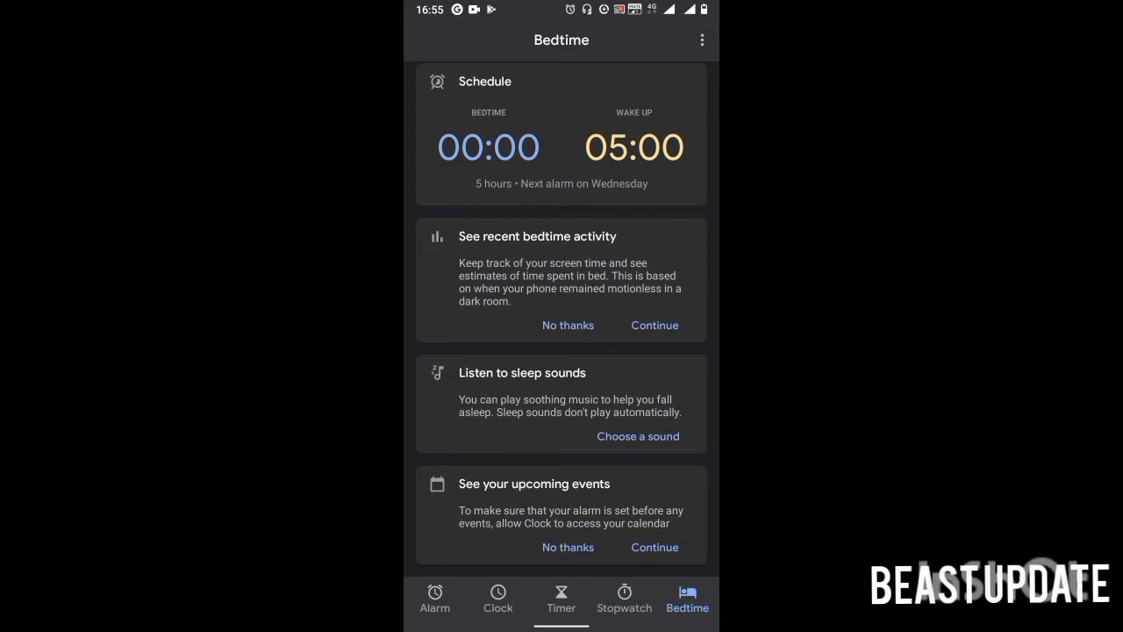
- Allow recent bedtime activity tracking, pick a Krishna flute sleep sound, and show upcoming events
click(655, 325)
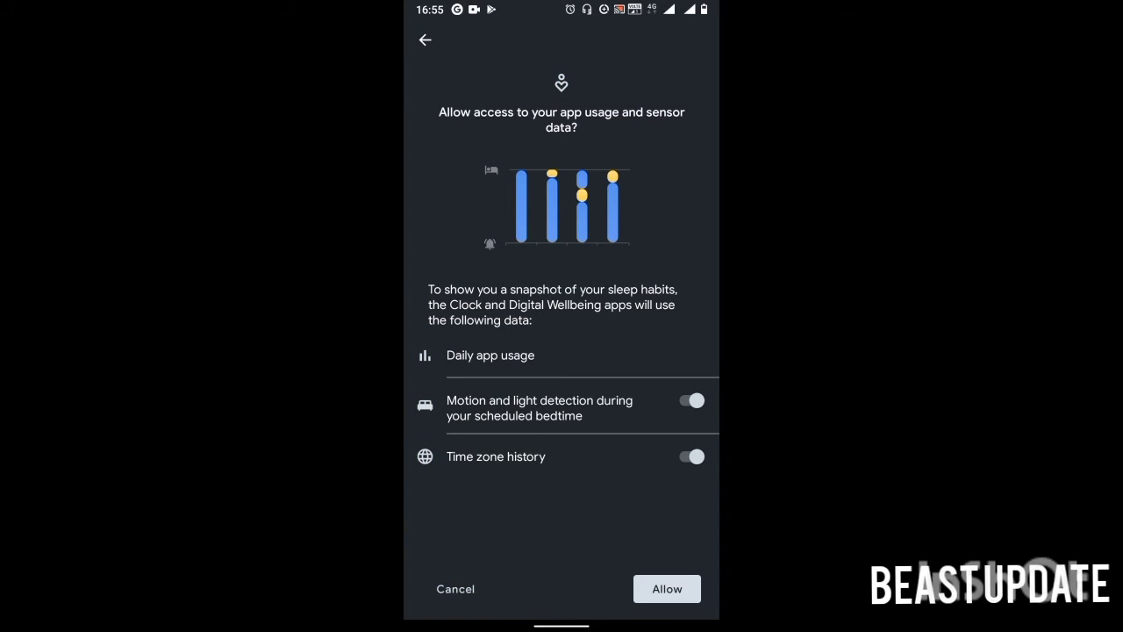
click(666, 589)
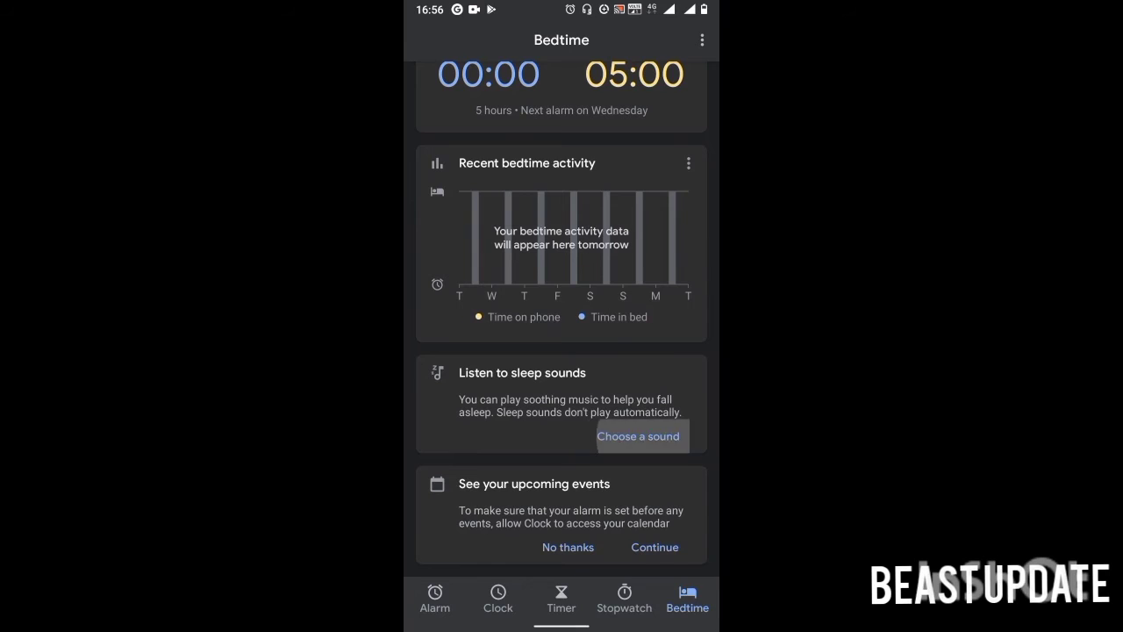
click(638, 436)
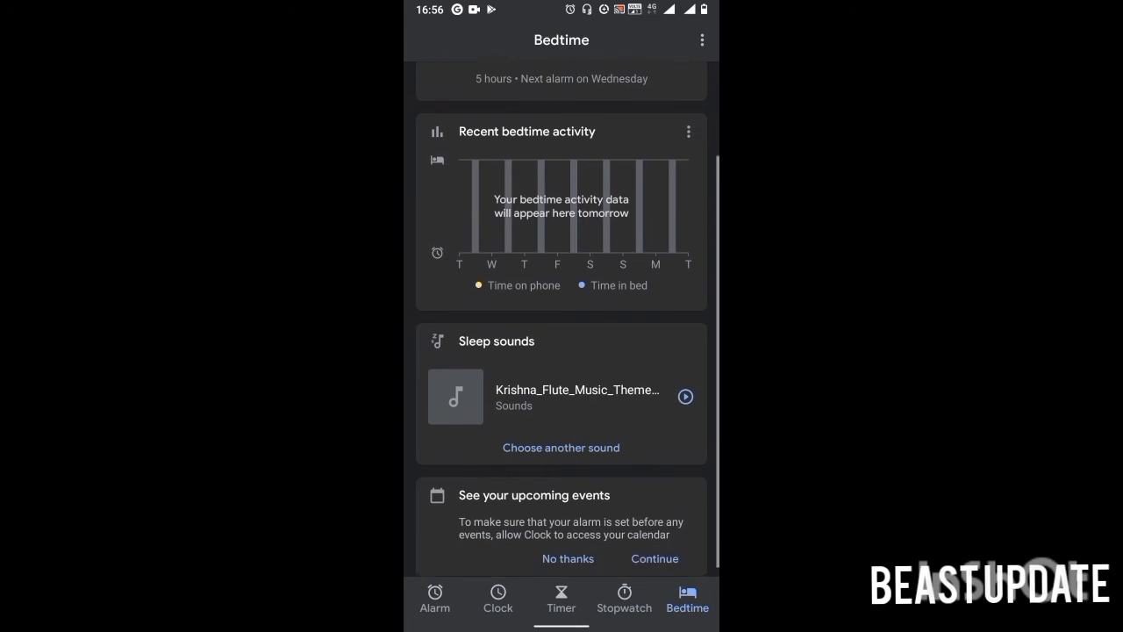
scroll(down, 3)
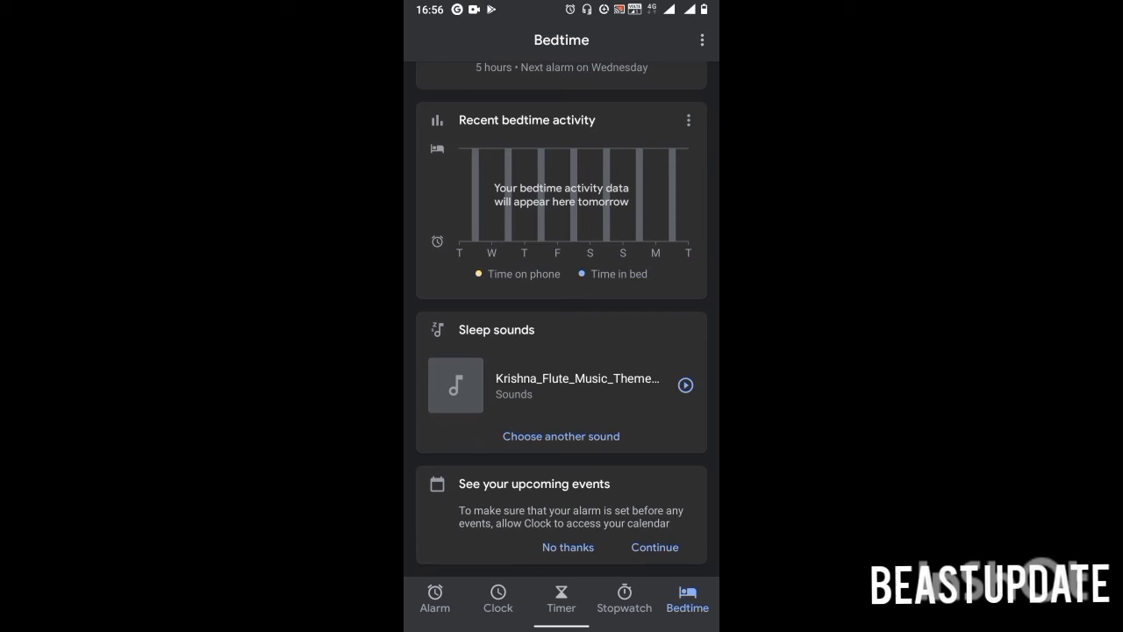
click(655, 546)
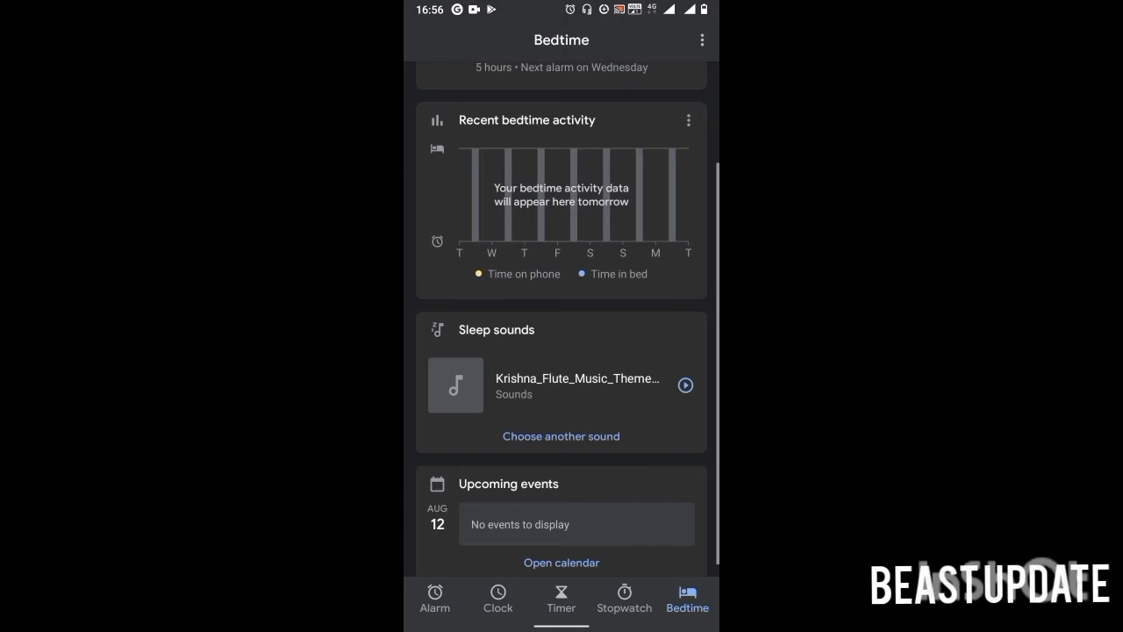
scroll(down, 3)
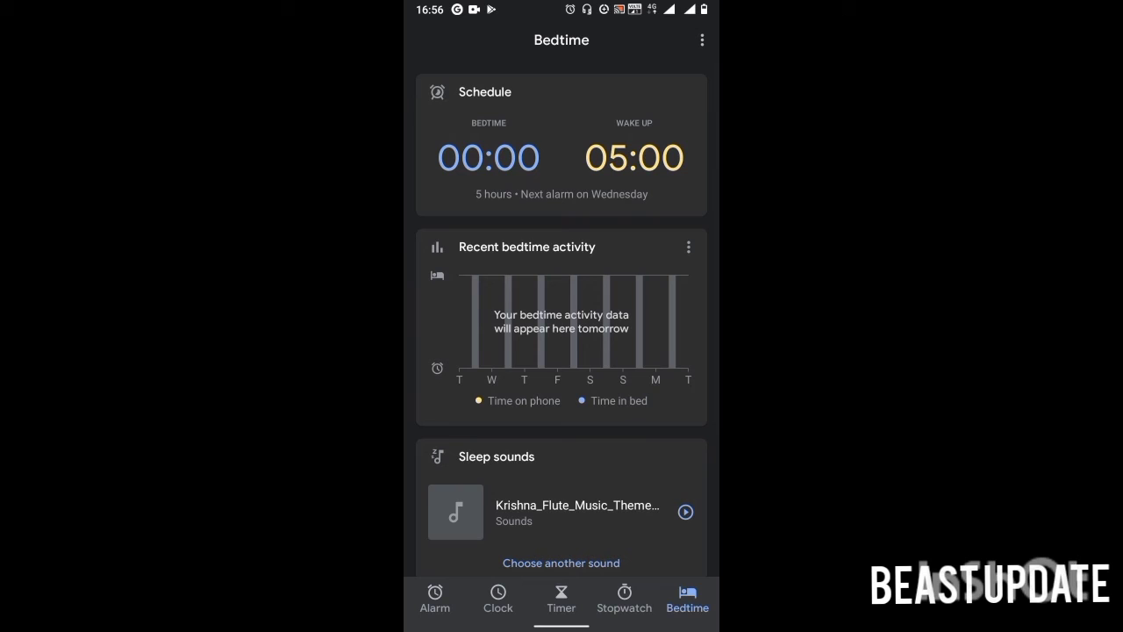
- Turn on the screensaver's Night mode in Clock settings
click(701, 40)
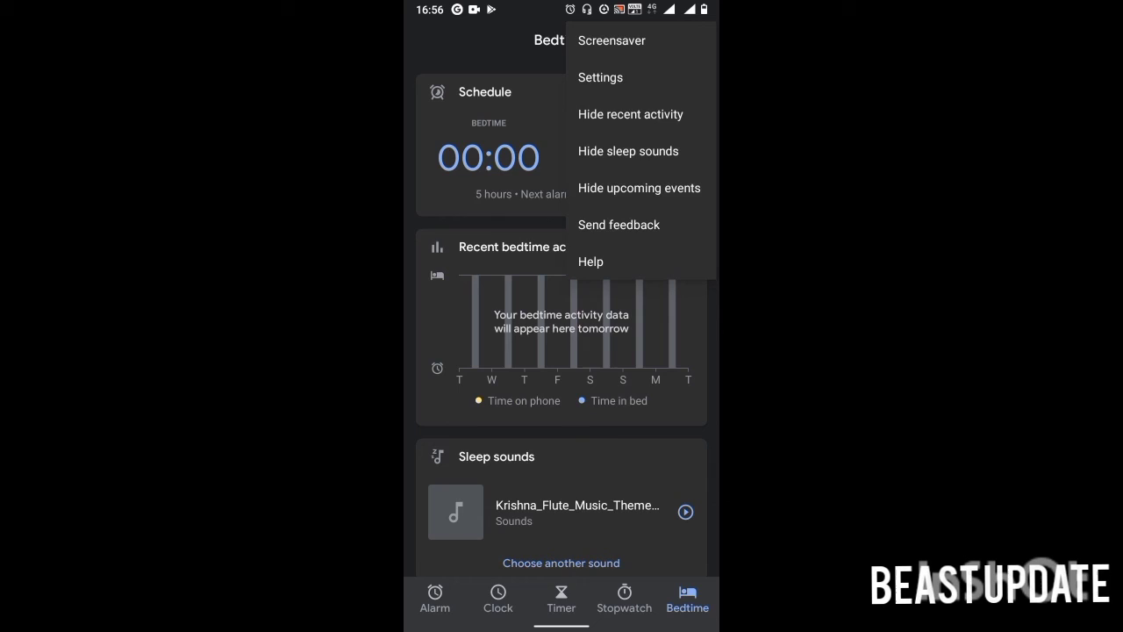
click(600, 77)
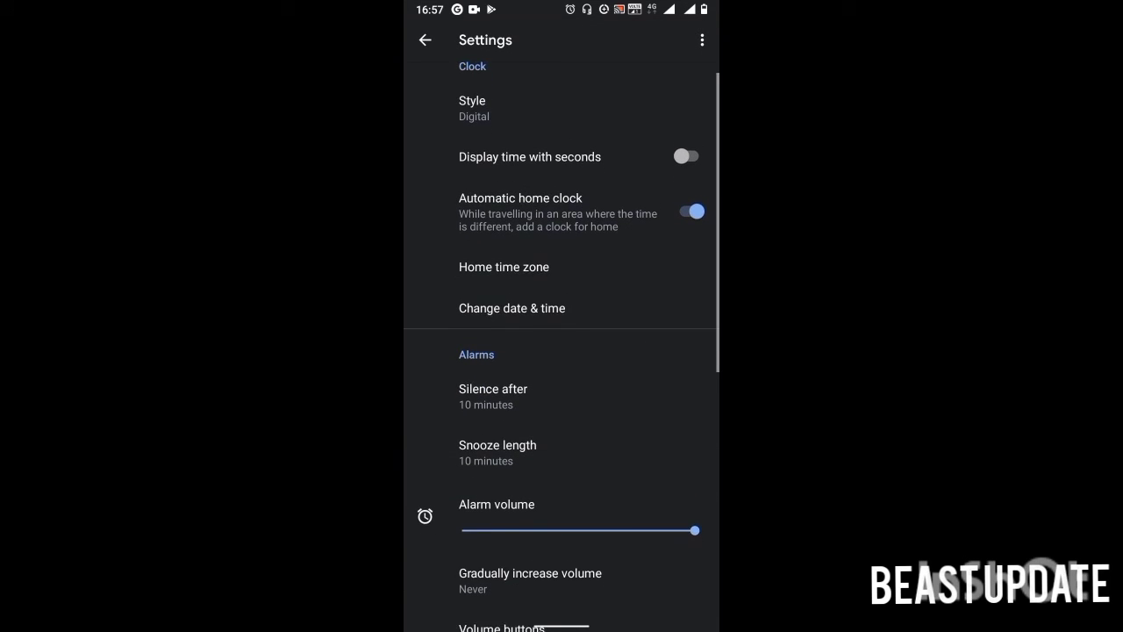
scroll(down, 3)
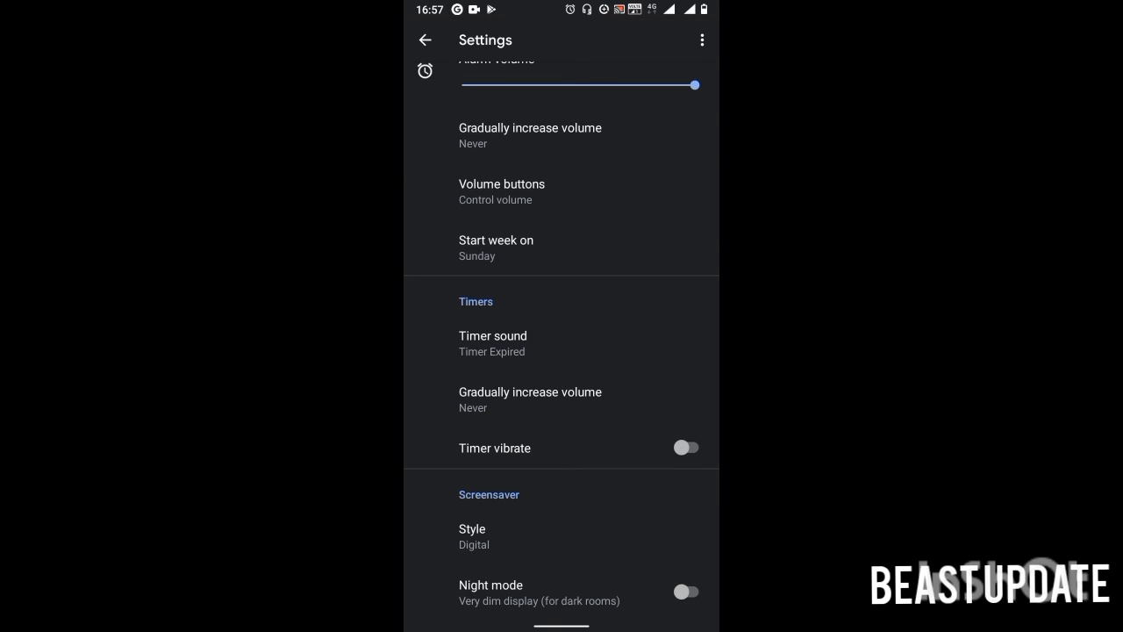
click(537, 592)
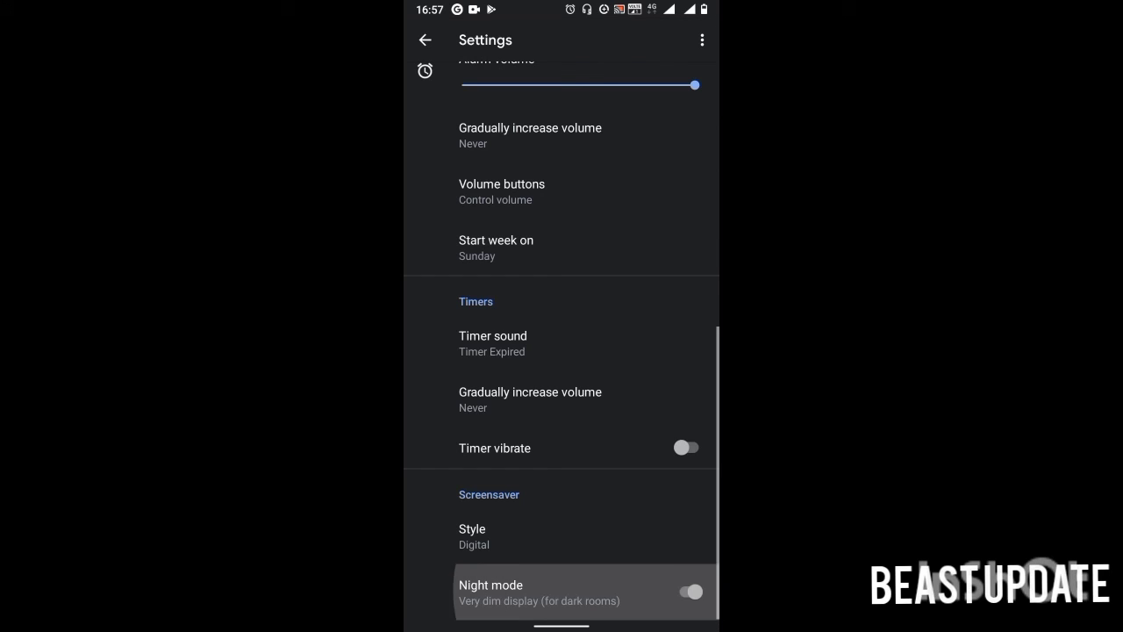